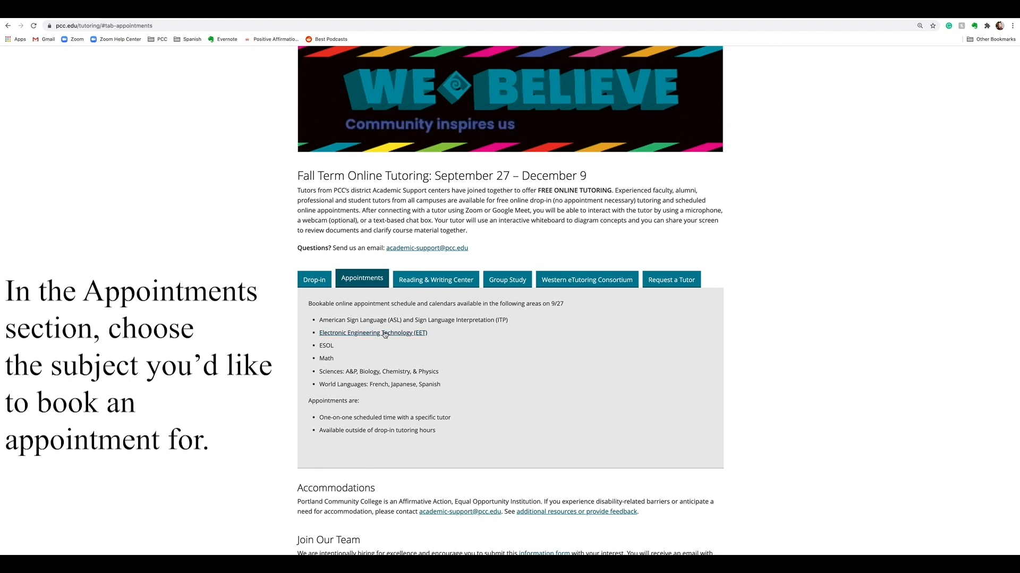
Open the ESOL appointment schedule from the PCC Tutoring Appointments list
left_click(373, 333)
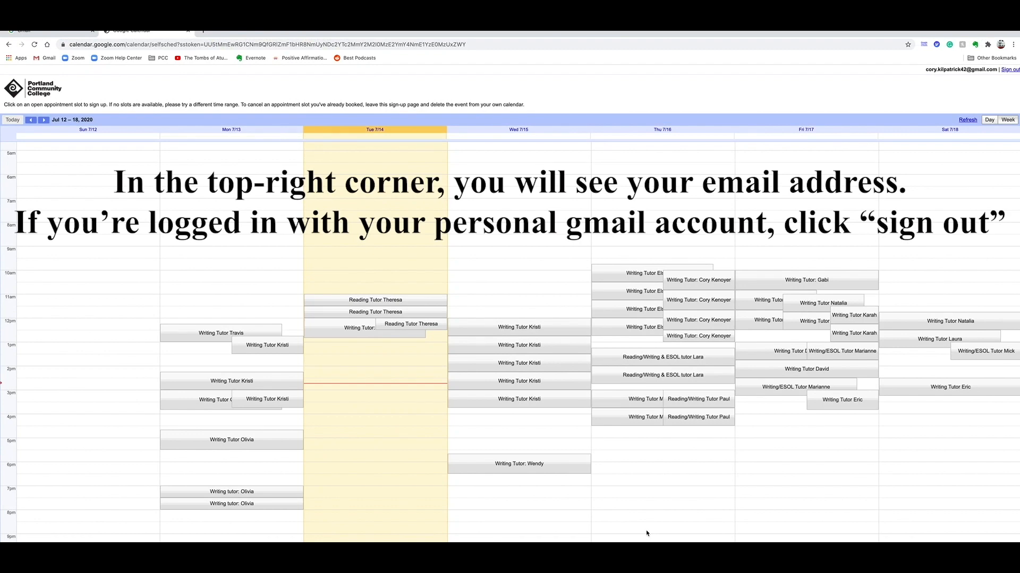
mouse_move(920, 135)
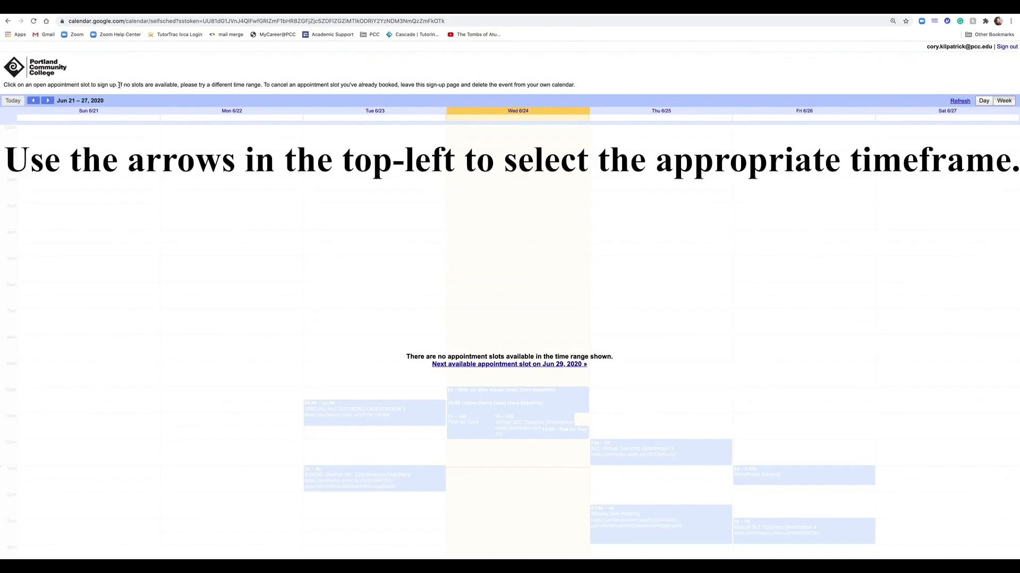
Advance to the Jun 28 – Jul 4 week and switch to Day view for Wednesday, July 1
left_click_drag(119, 85, 153, 85)
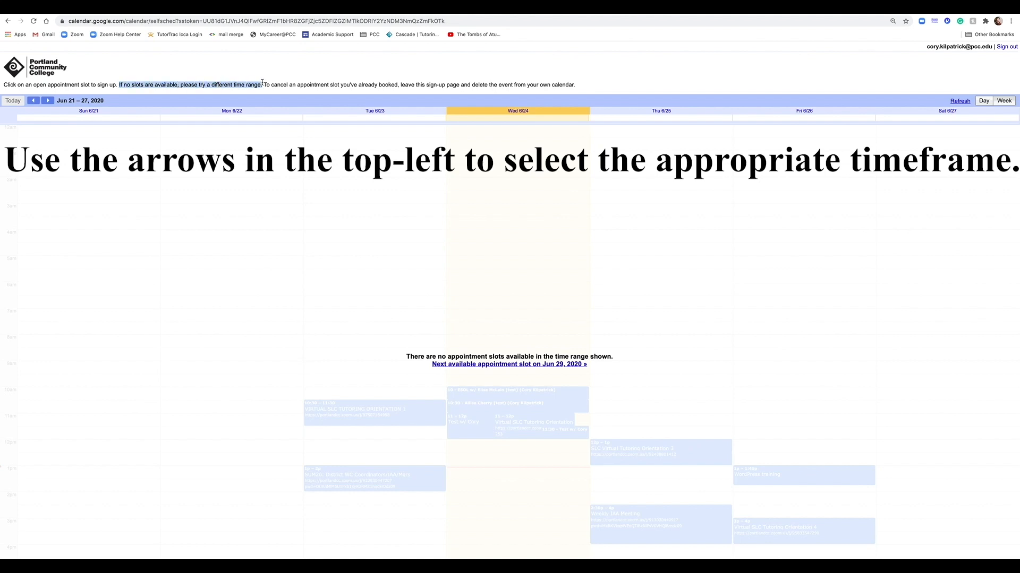
mouse_move(78, 93)
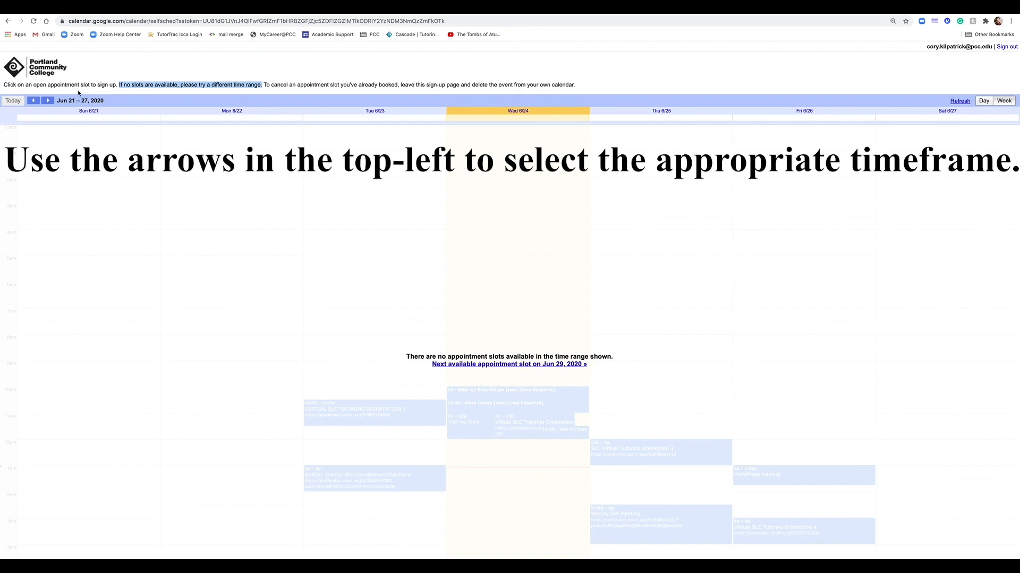
left_click(47, 100)
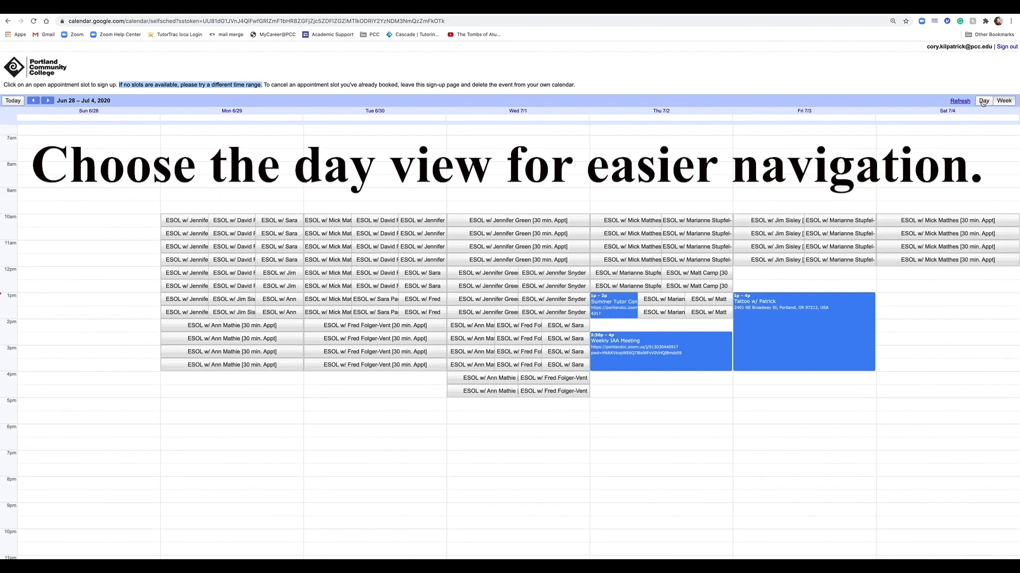
left_click(983, 101)
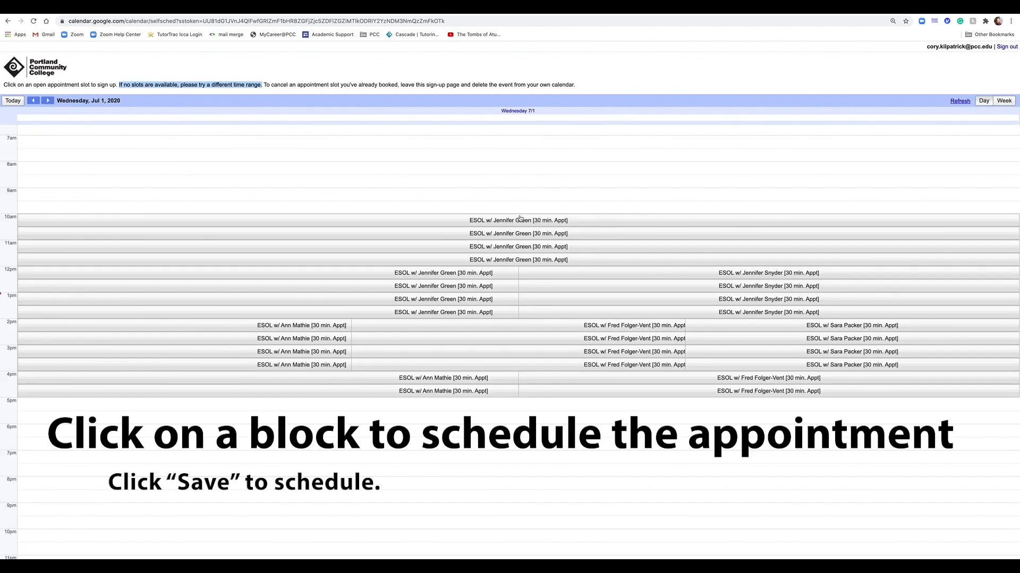
Book and save the 10:00–10:30am ESOL slot on July 1
left_click(518, 220)
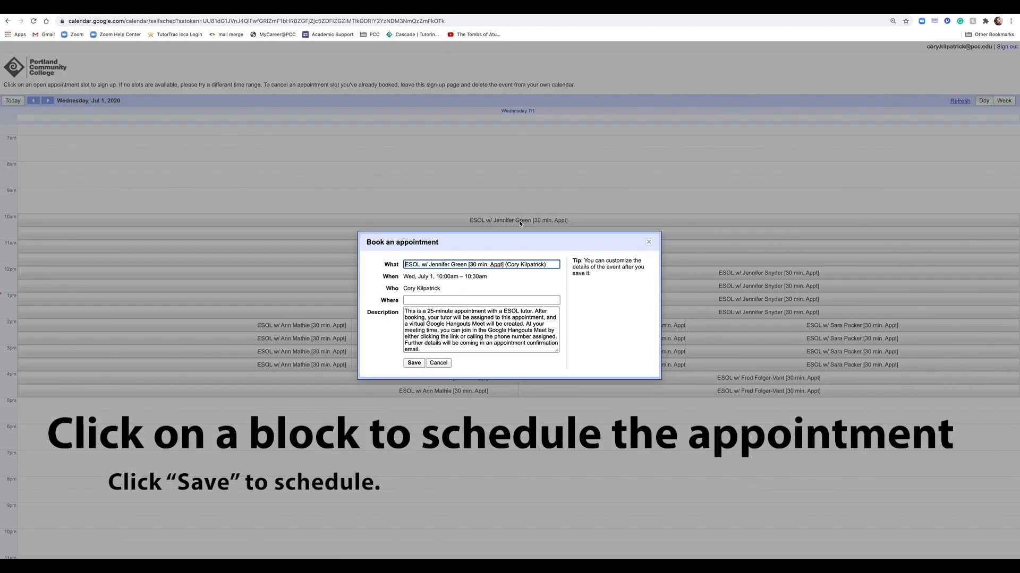
mouse_move(453, 288)
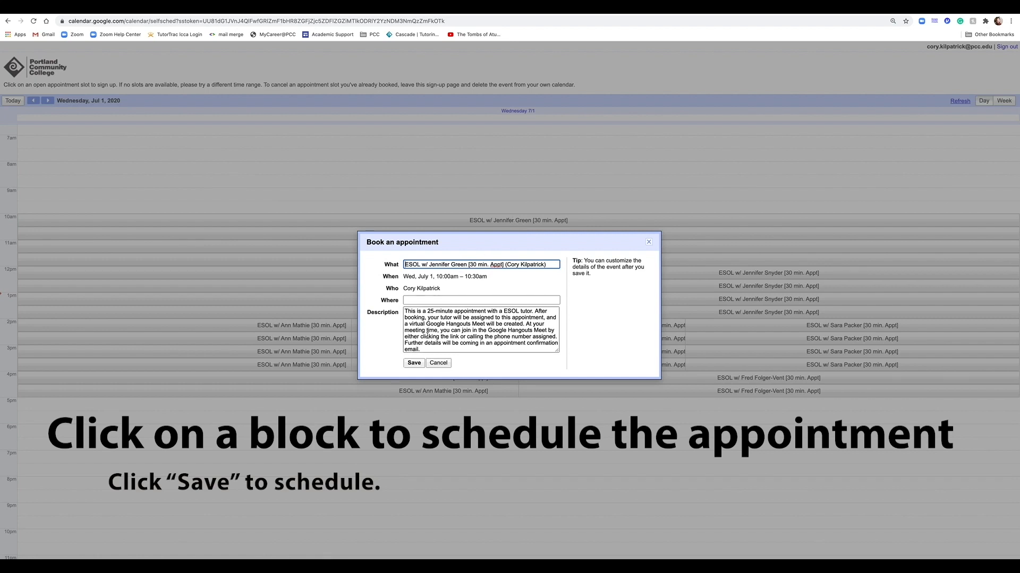
left_click(414, 362)
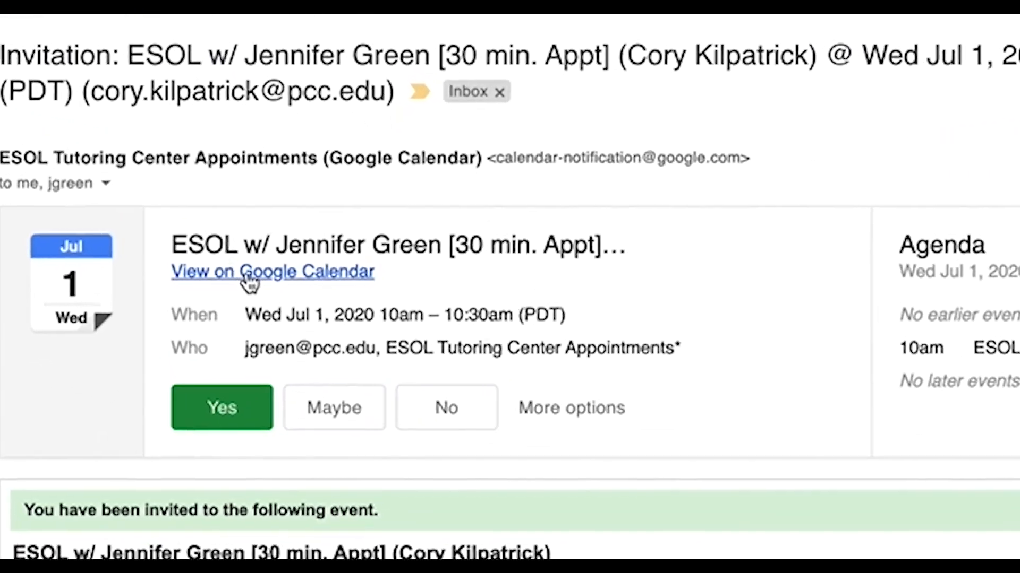
Open the booked tutoring event from the Gmail invitation to view its meeting link
left_click(272, 272)
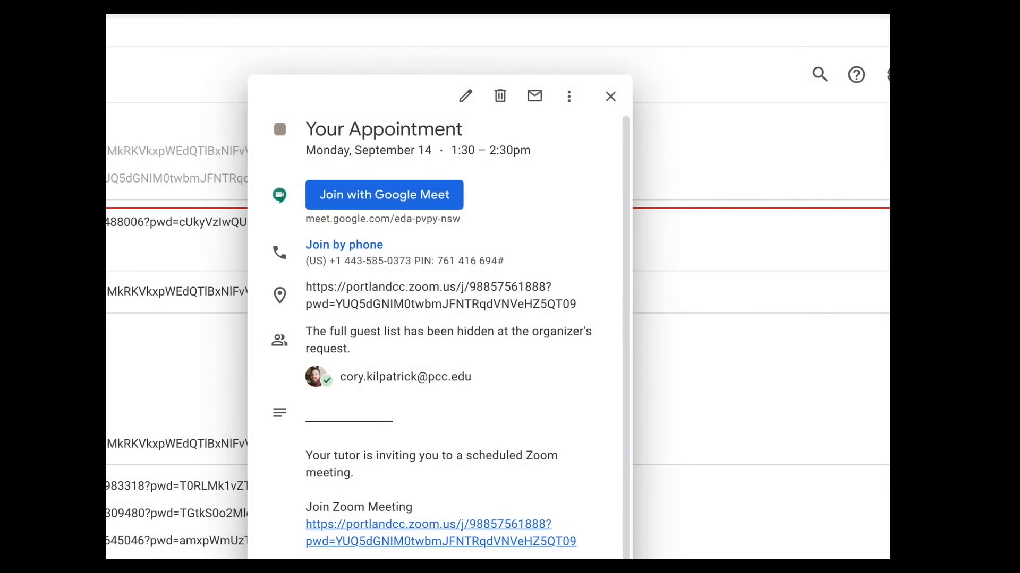